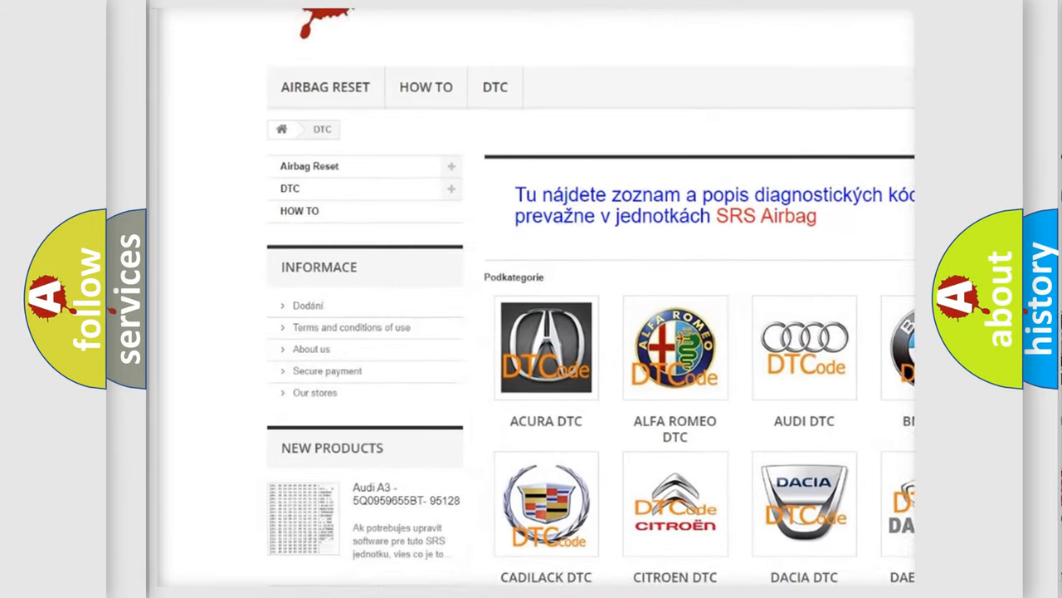
pyautogui.scroll(-3)
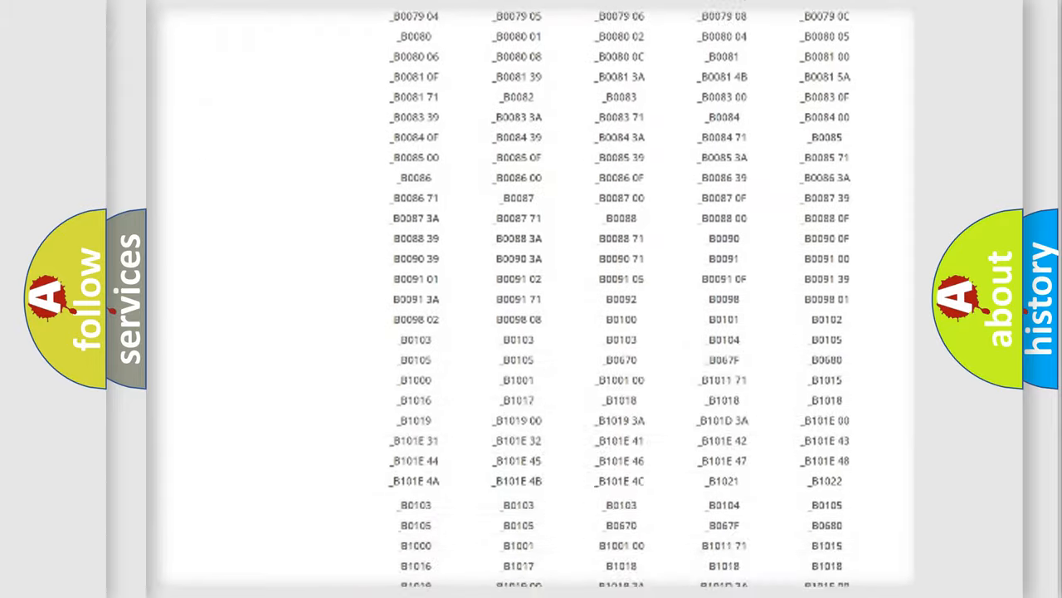
pyautogui.scroll(3)
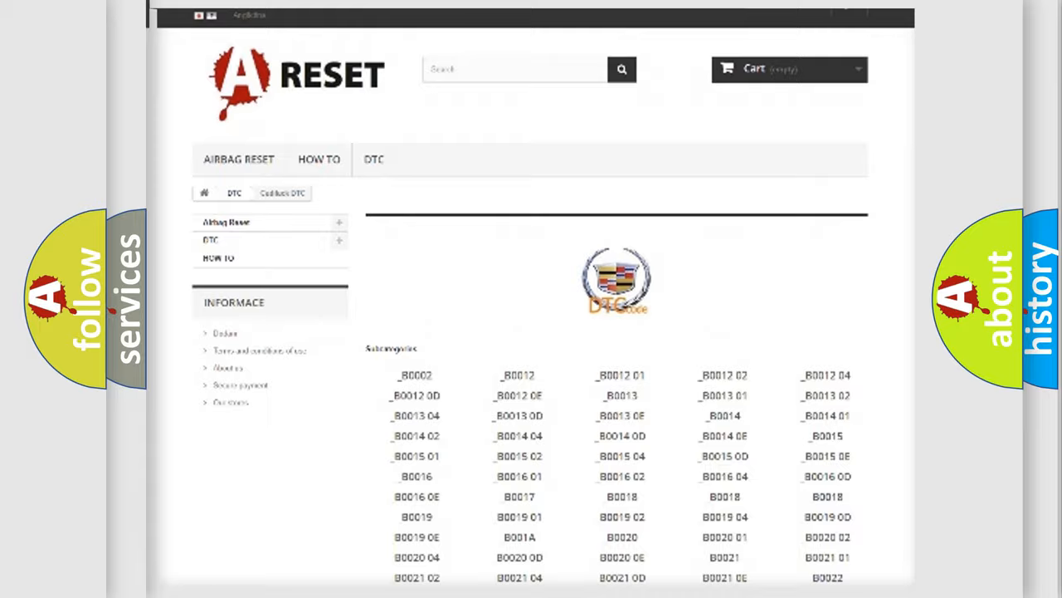